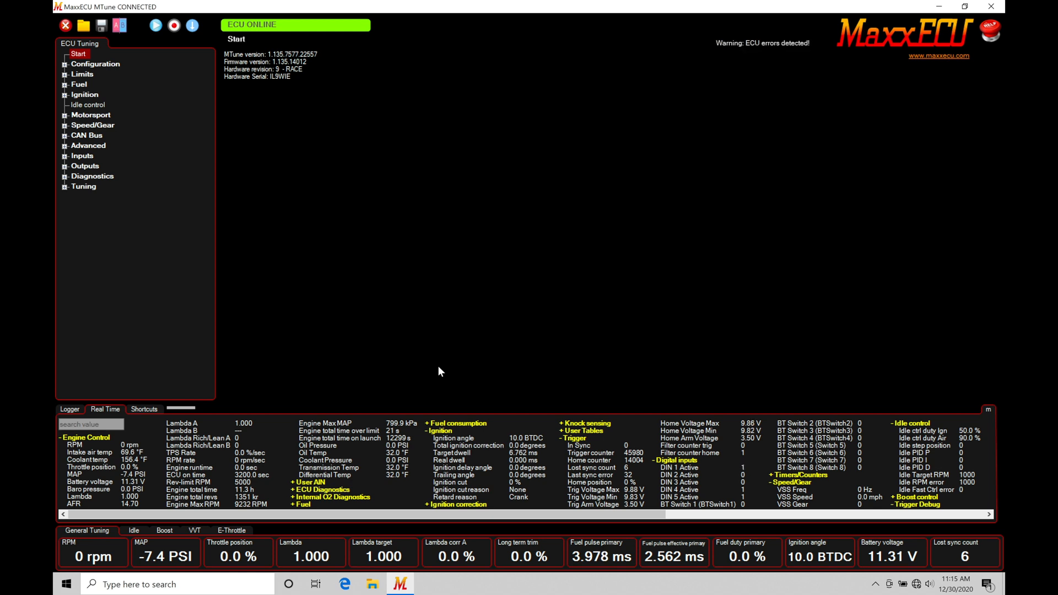
mouse_move(133, 71)
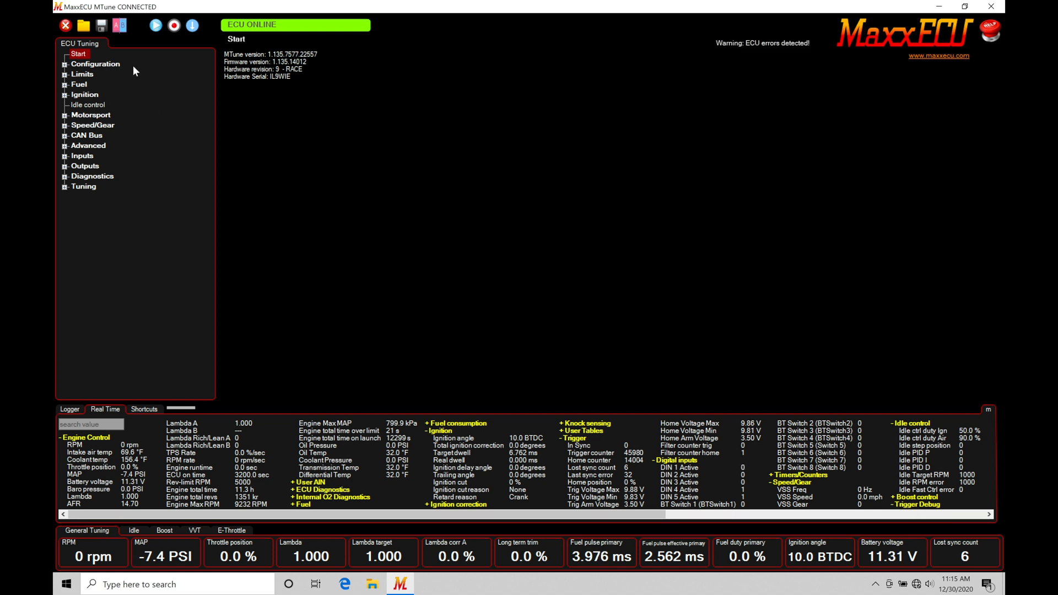
mouse_move(70, 88)
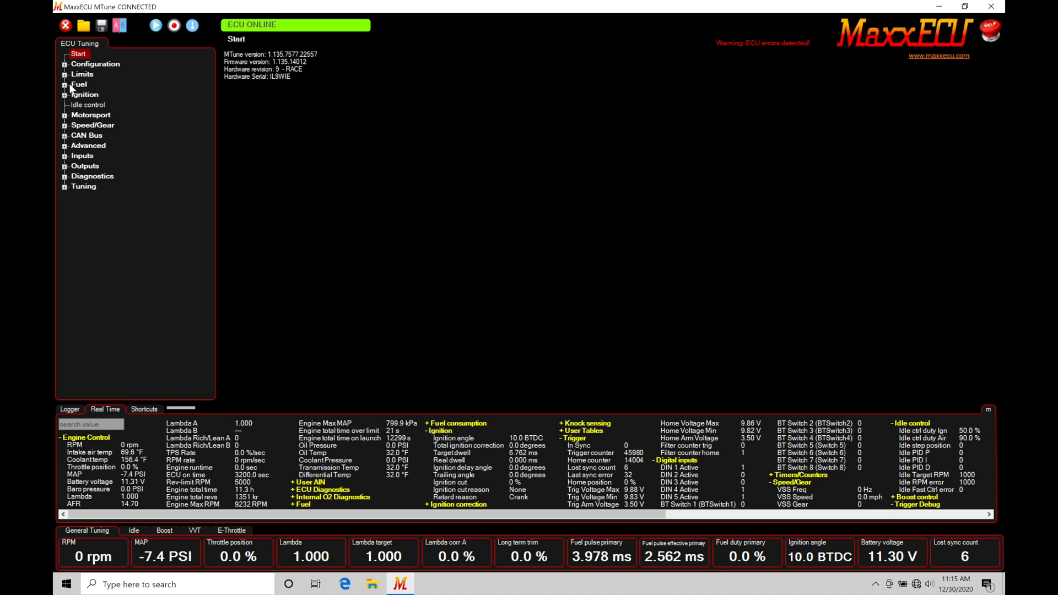
Step: Expand Tuning and show the base ignition angle table (degrees BTDC by MAP and RPM)
click(65, 186)
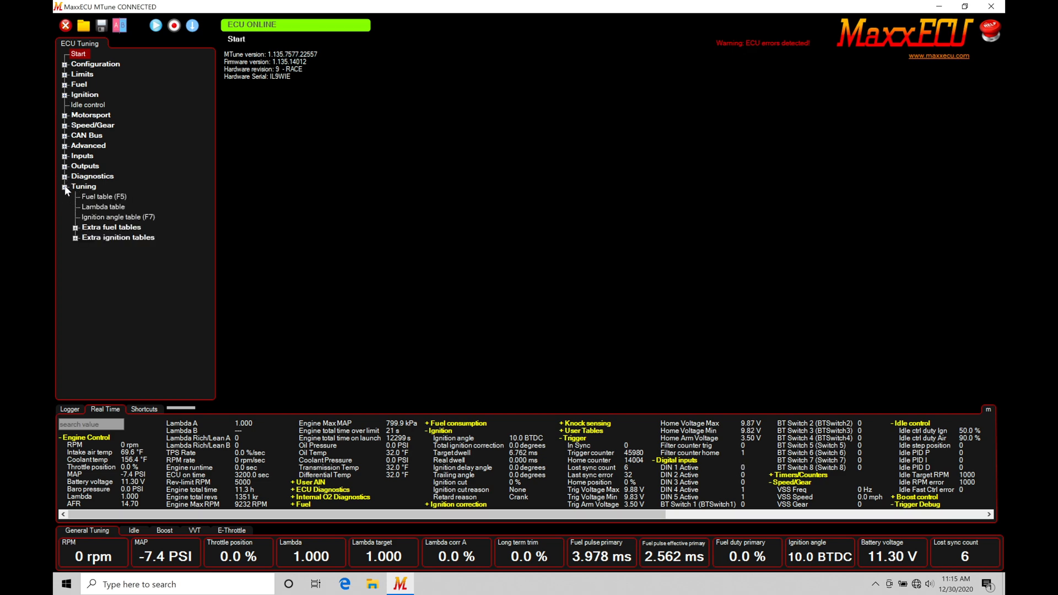
click(118, 217)
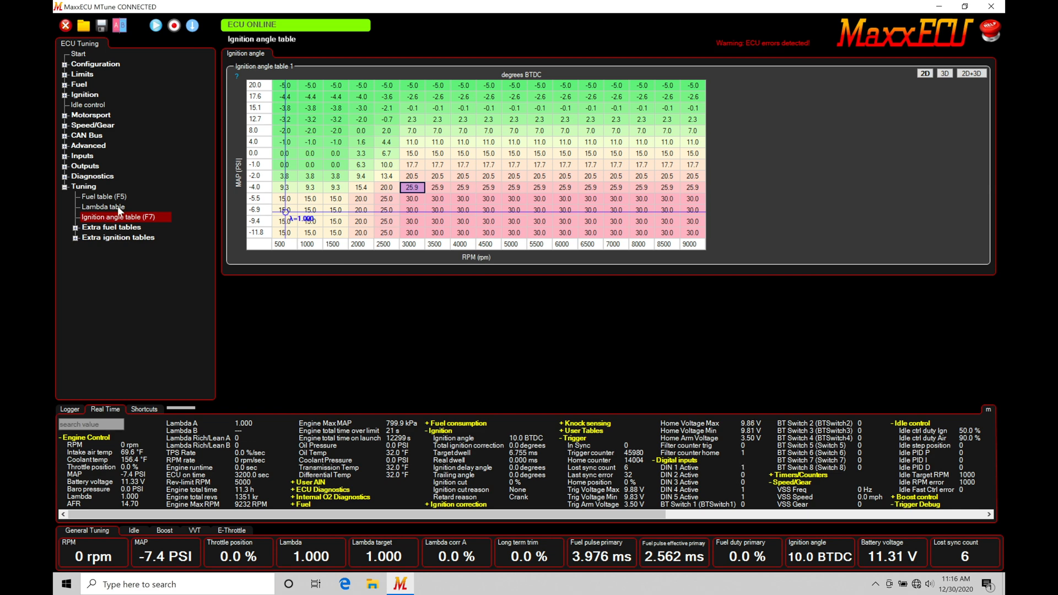
Step: Show the main fuel VE table (percent by RPM and MAP)
click(98, 196)
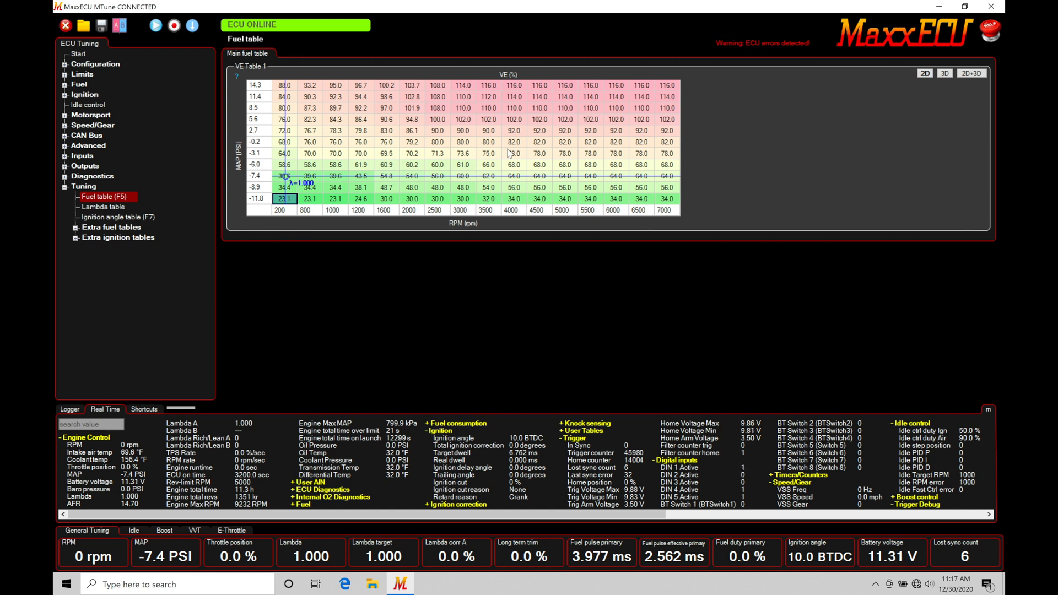
Step: Return to the base ignition angle table and expand the Ignition section's pages
click(118, 217)
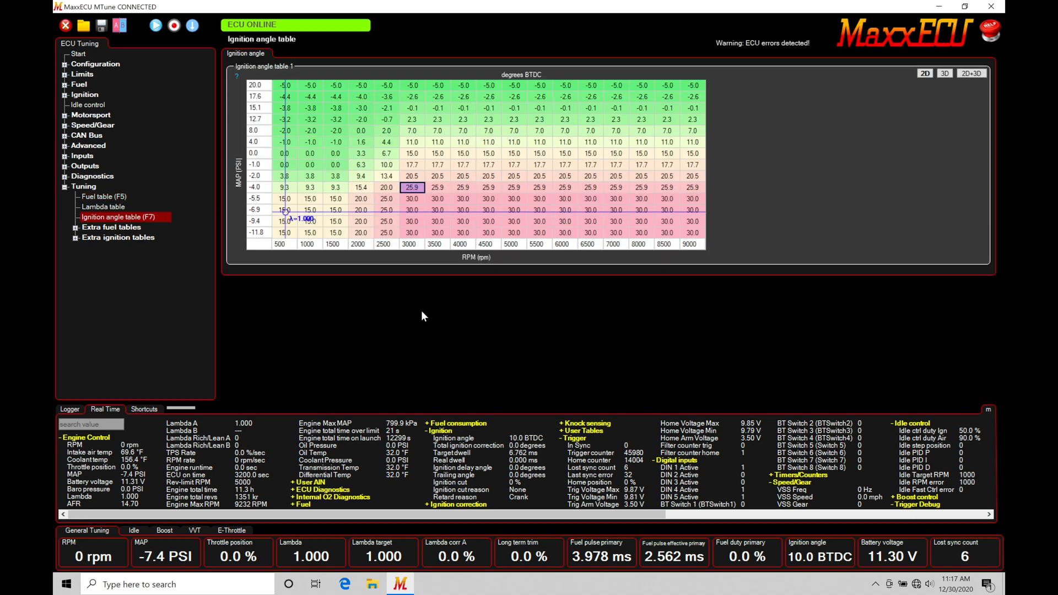
mouse_move(492, 231)
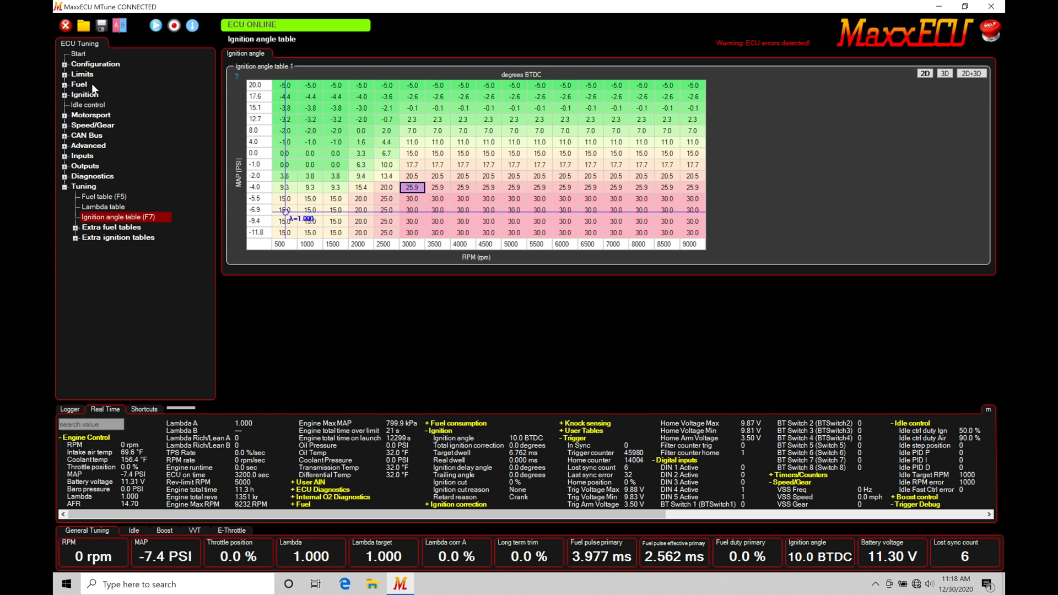
click(84, 94)
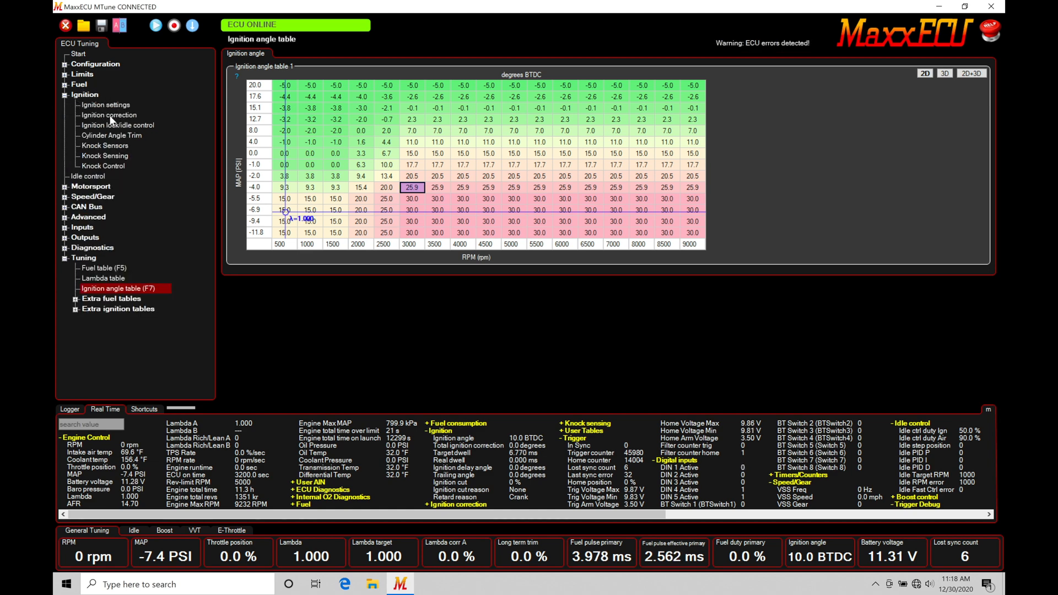
Step: Show the Ignition correction page with IAT and CLT tables, then the ignition angle table again
click(108, 114)
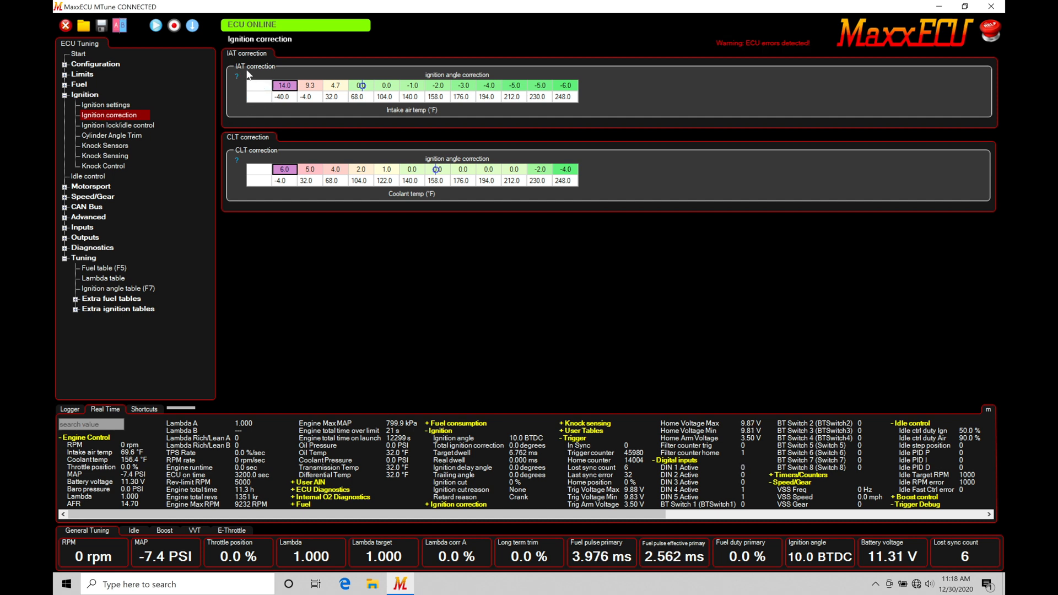
mouse_move(254, 159)
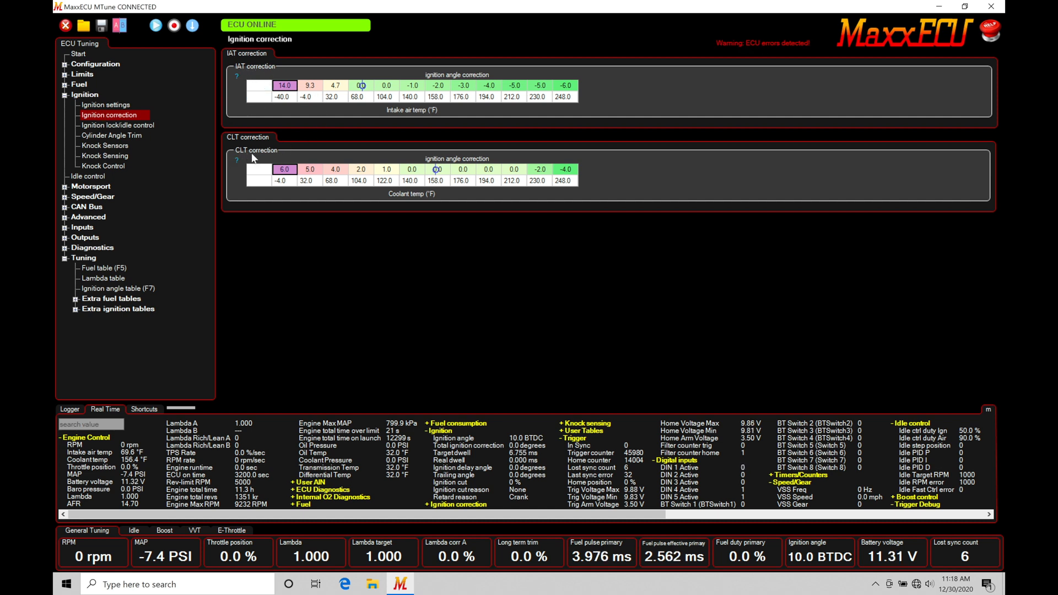
mouse_move(260, 158)
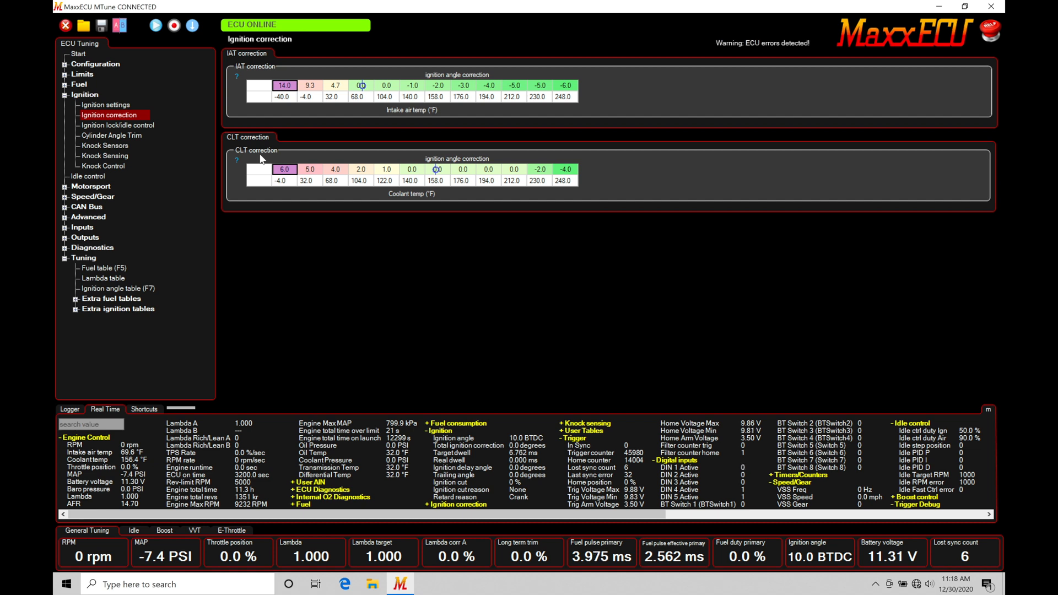
mouse_move(241, 79)
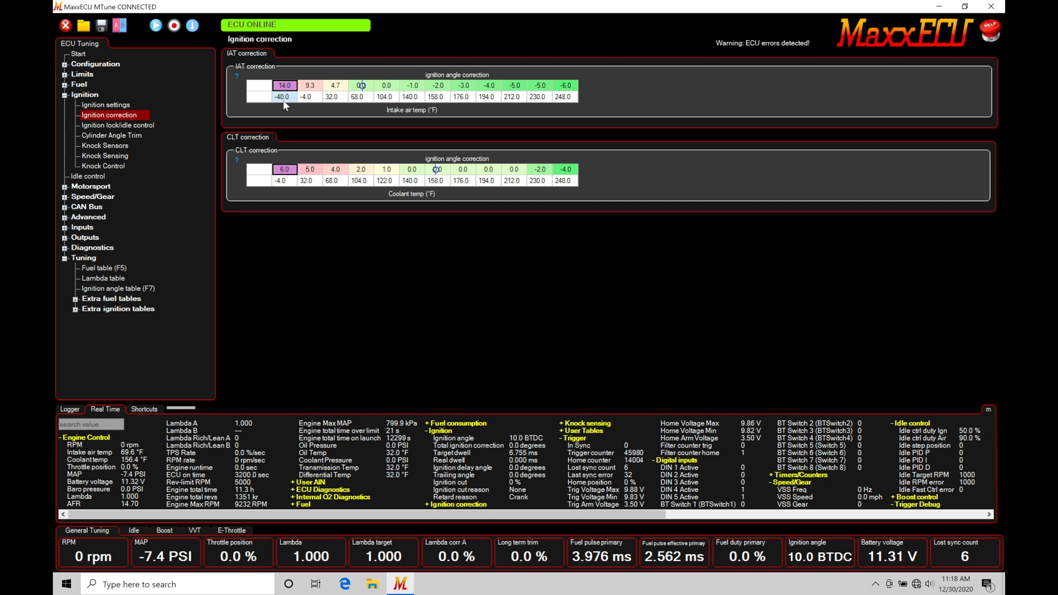
mouse_move(567, 105)
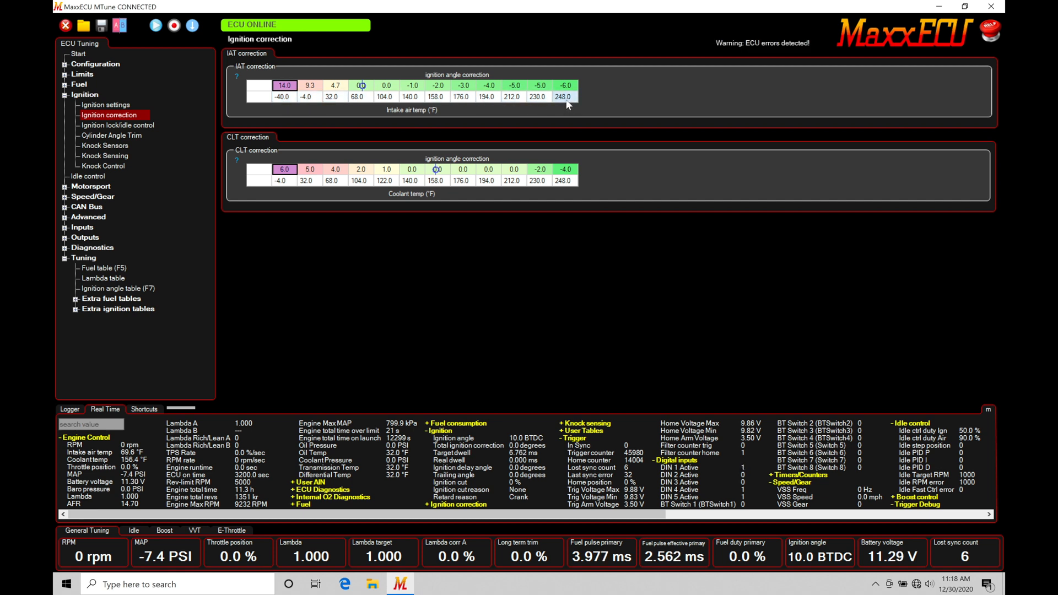
mouse_move(388, 139)
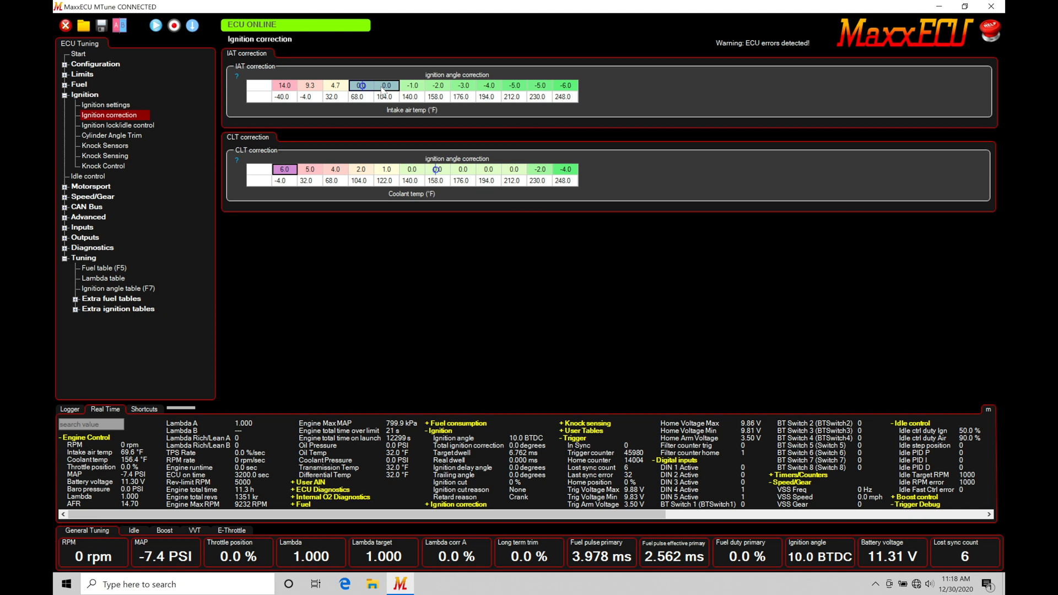
mouse_move(368, 104)
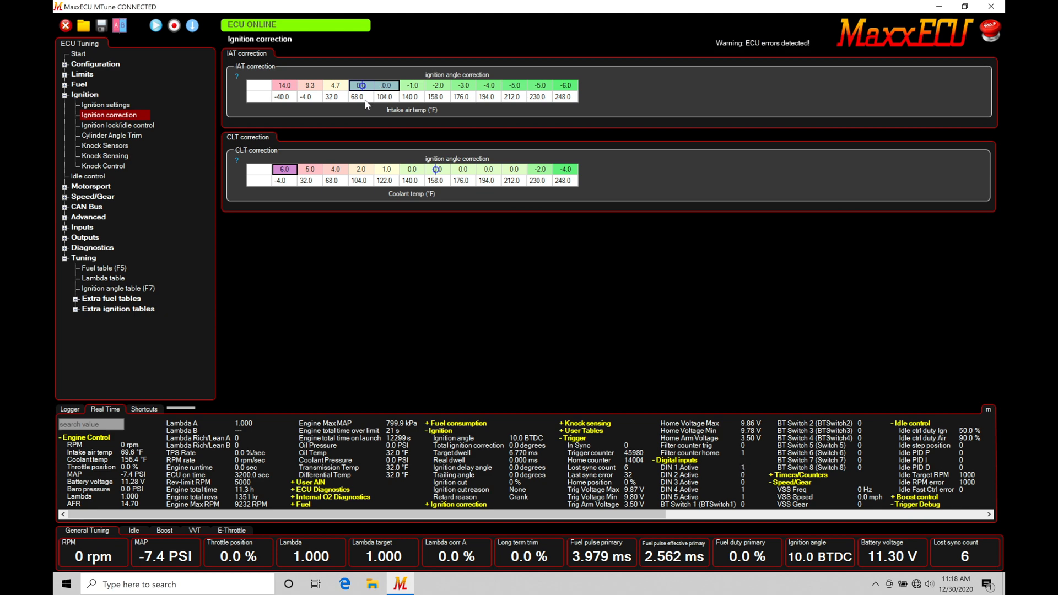
click(118, 288)
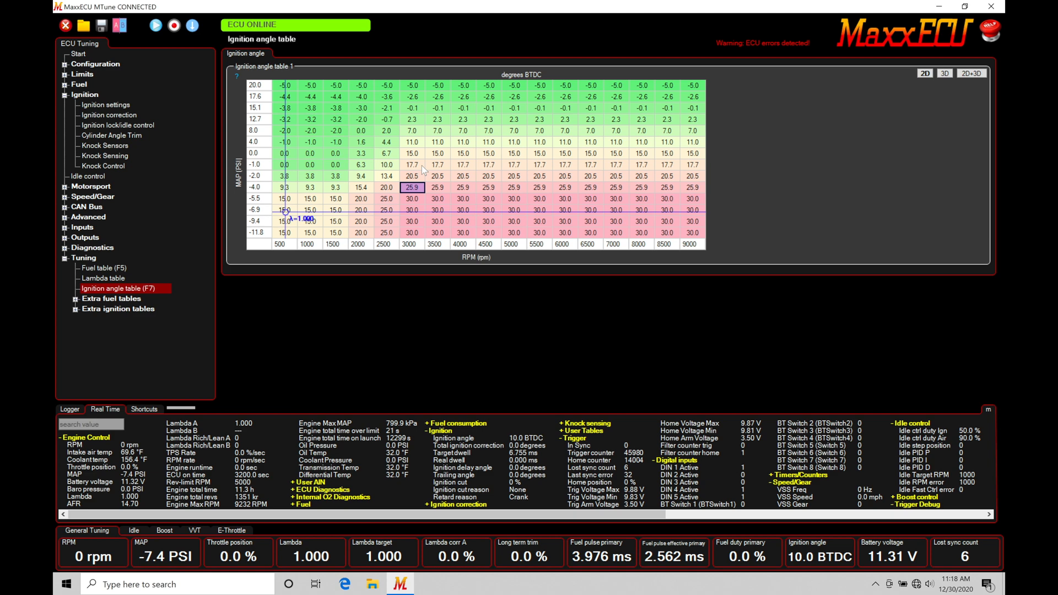
mouse_move(158, 120)
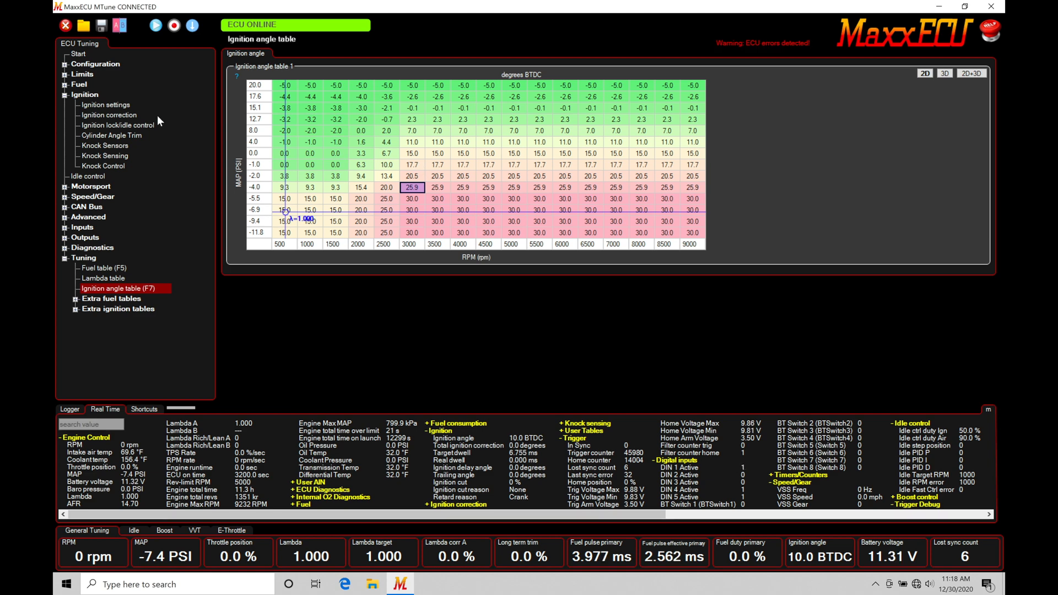
Step: Return to Ignition correction and select the 9.3 (-4.0 °F) and 14.0 (-40.0 °F) IAT cells
click(108, 114)
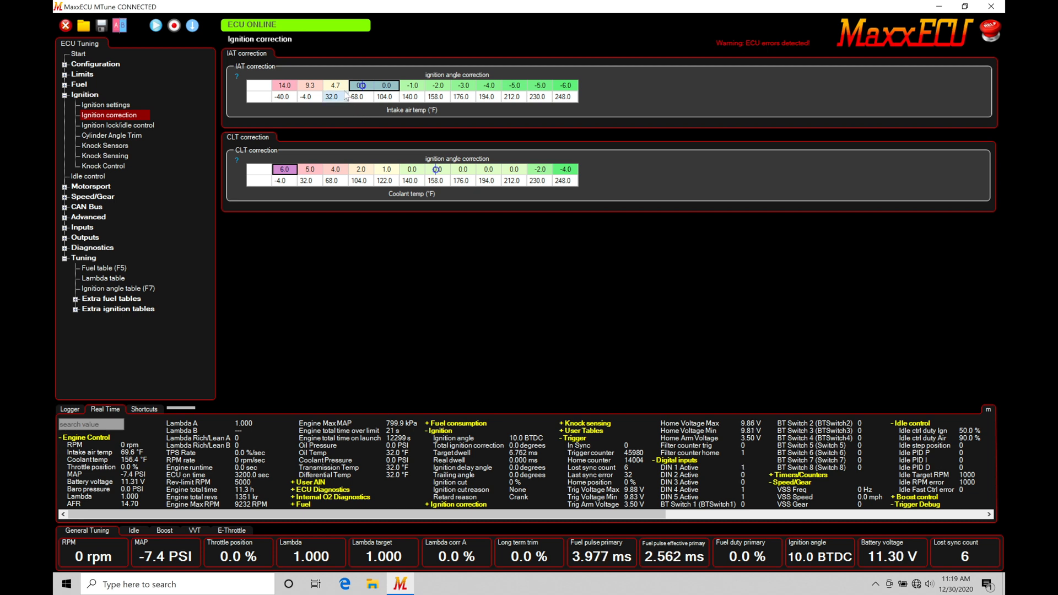
click(311, 85)
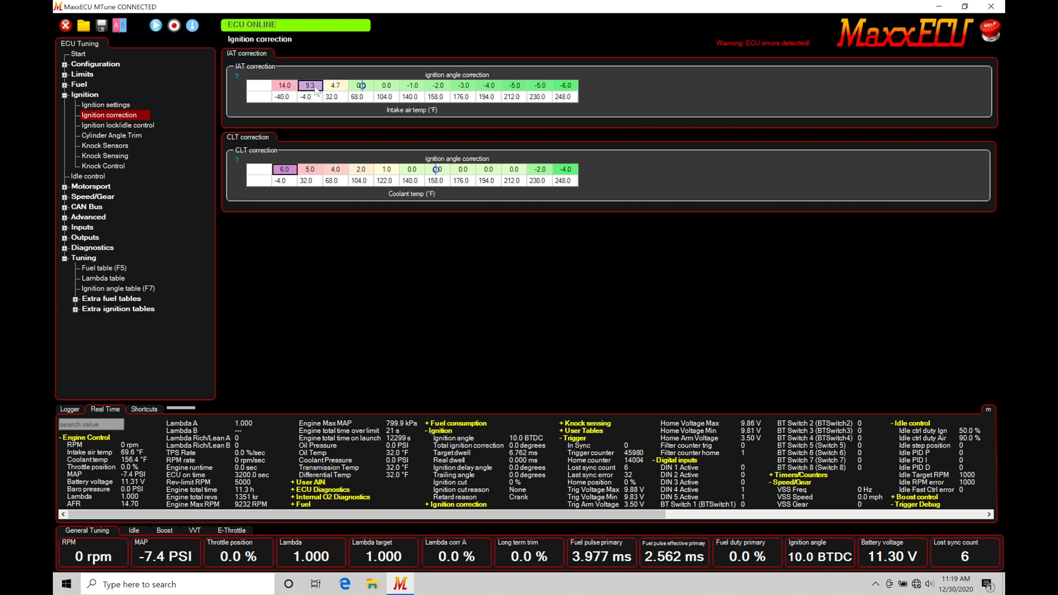
click(285, 86)
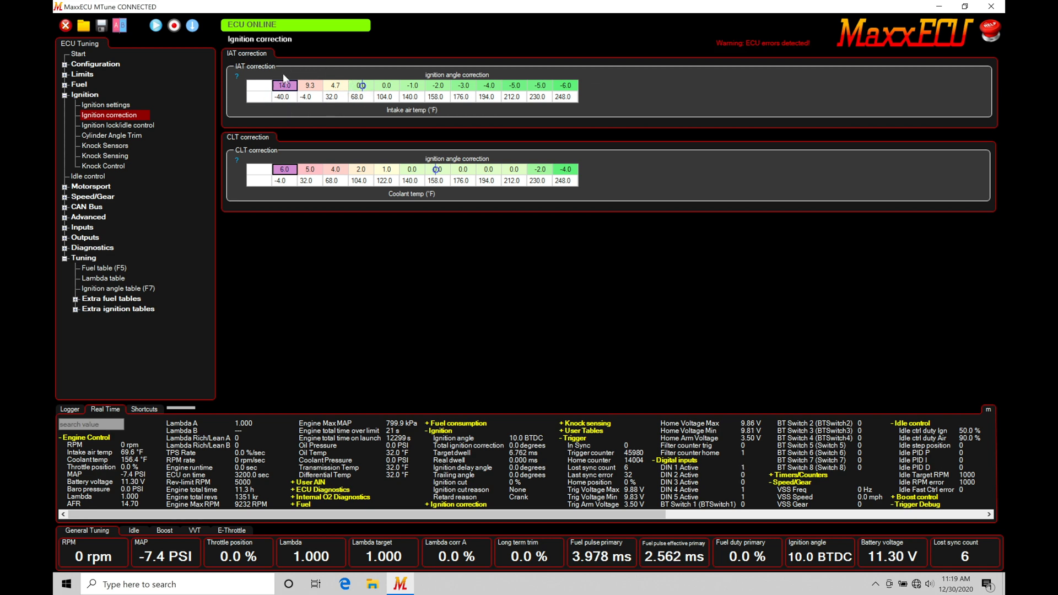
mouse_move(170, 255)
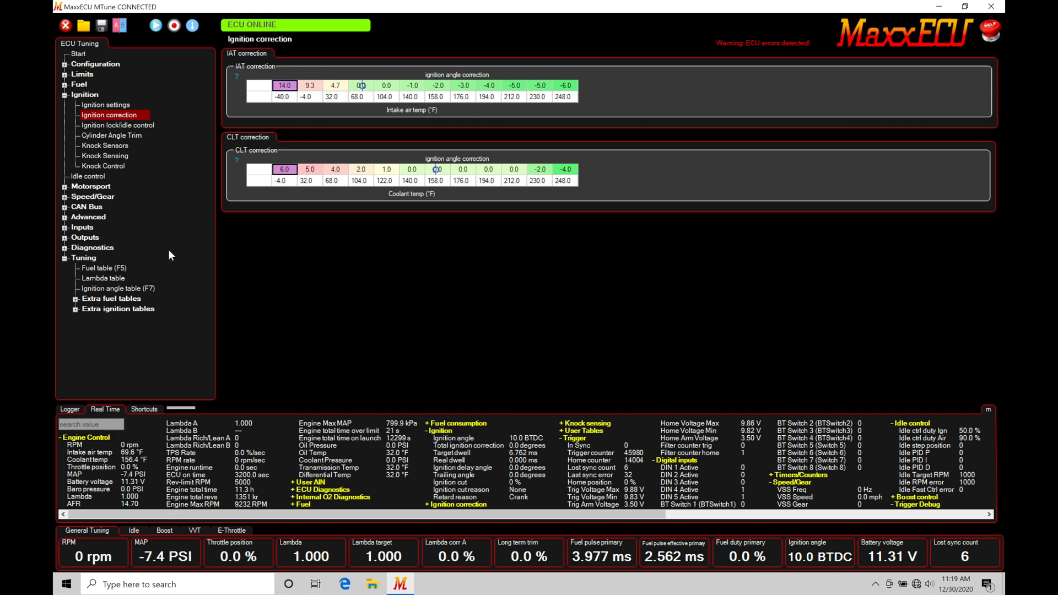